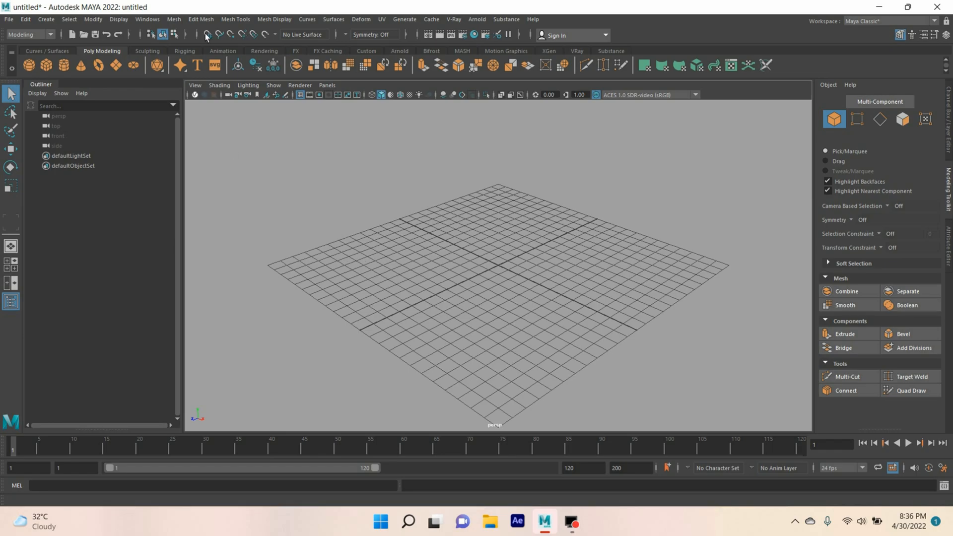
# Create a polygon cube 8 wide, 3 tall and 8 deep with 6 subdivisions per axis.
pyautogui.click(200, 20)
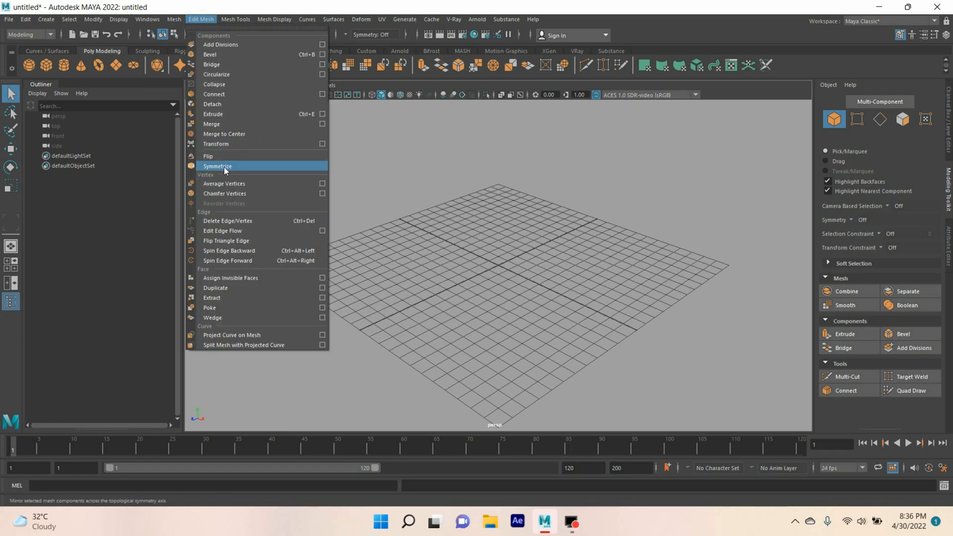
pyautogui.click(216, 165)
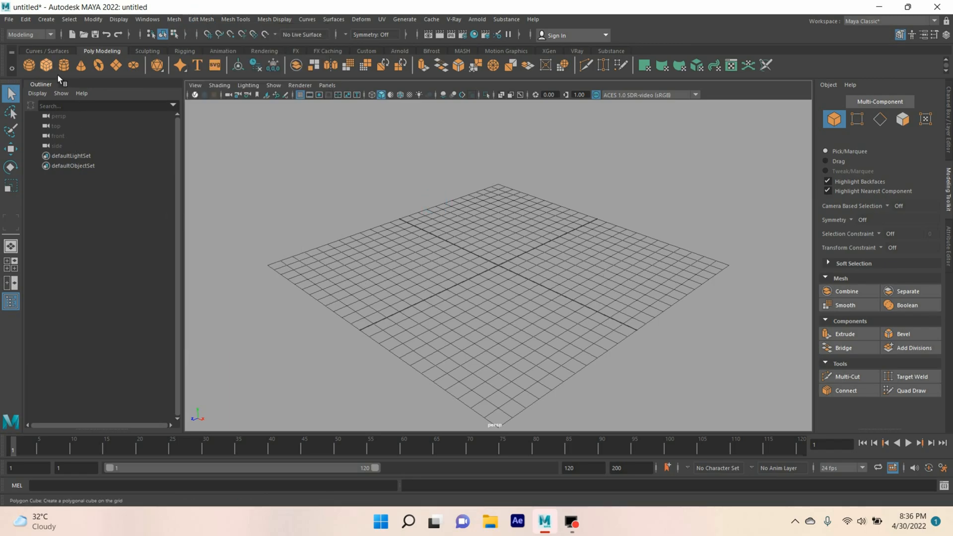
pyautogui.click(43, 63)
pyautogui.write('8')
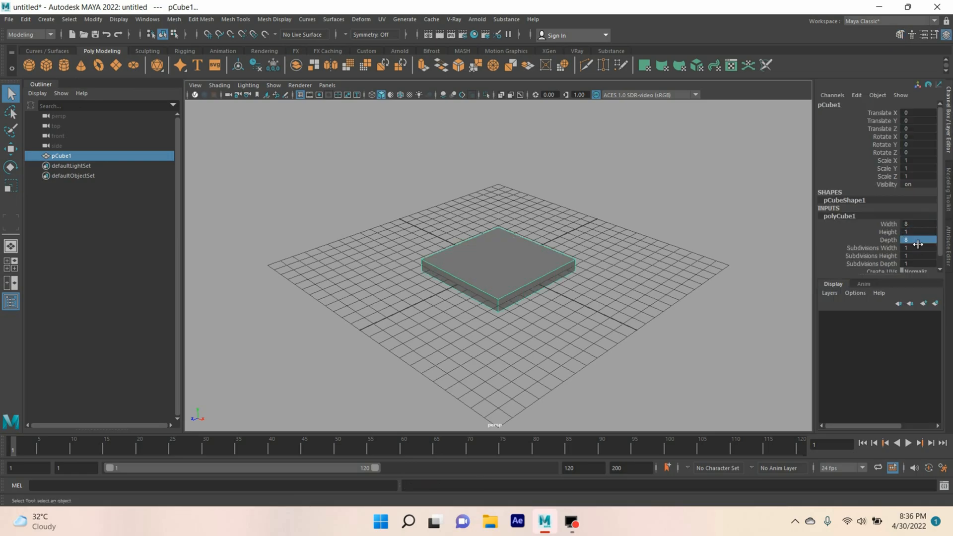
pyautogui.click(918, 232)
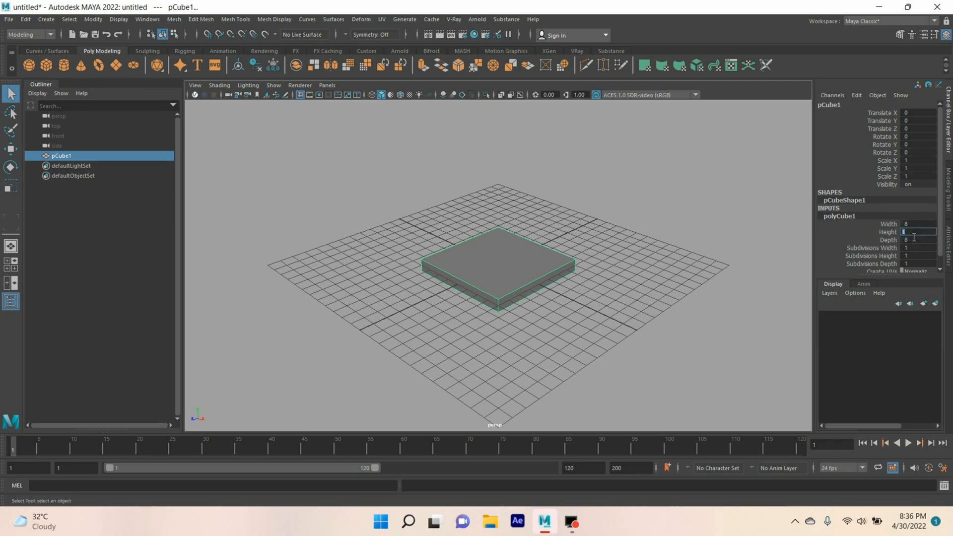
pyautogui.write('3')
pyautogui.click(918, 247)
pyautogui.write('6')
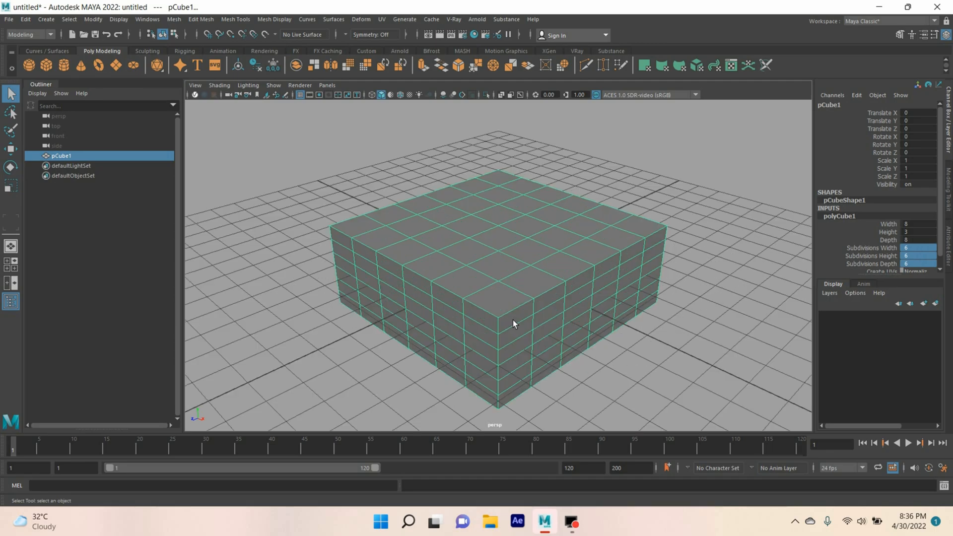
# Select the four vertices at one end of the box's top edge and pull them up into a peak.
pyautogui.moveTo(514, 322); pyautogui.dragTo(477, 316)
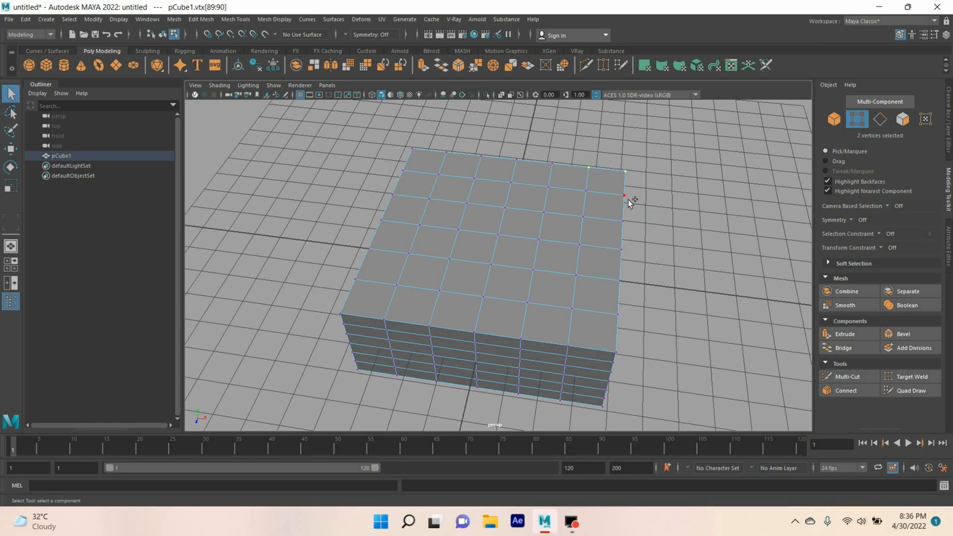
pyautogui.moveTo(629, 202); pyautogui.dragTo(655, 256)
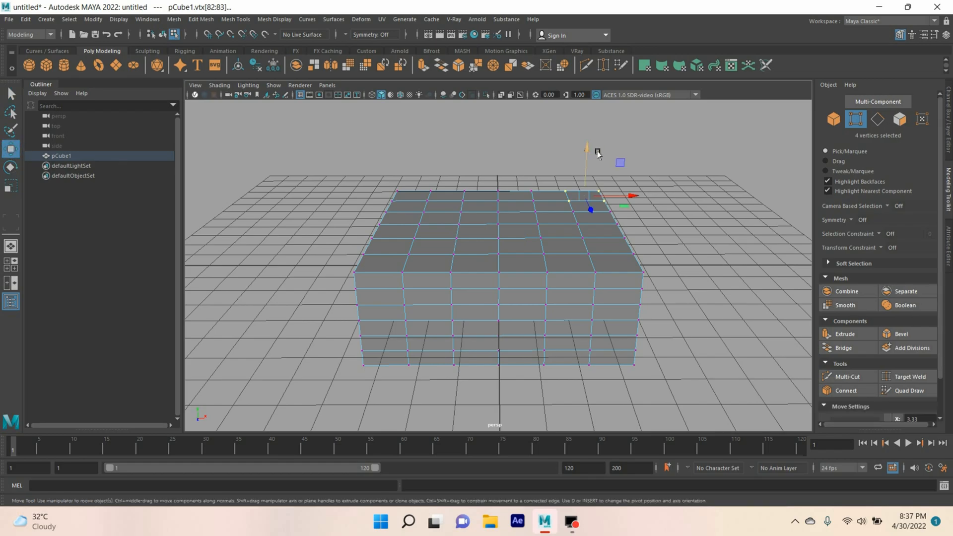
pyautogui.click(201, 20)
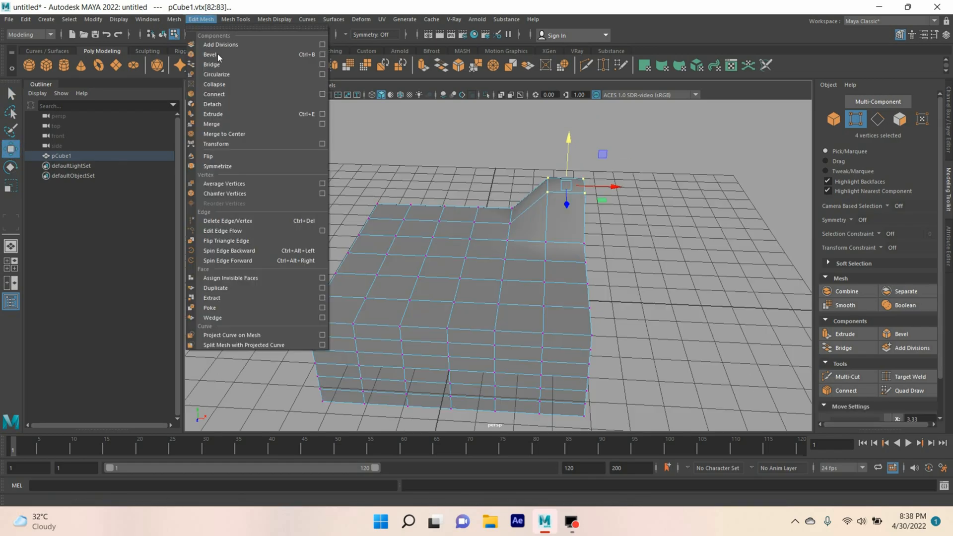
# Choose Edit Mesh > Symmetrize so Maya waits for a symmetry edge.
pyautogui.click(218, 167)
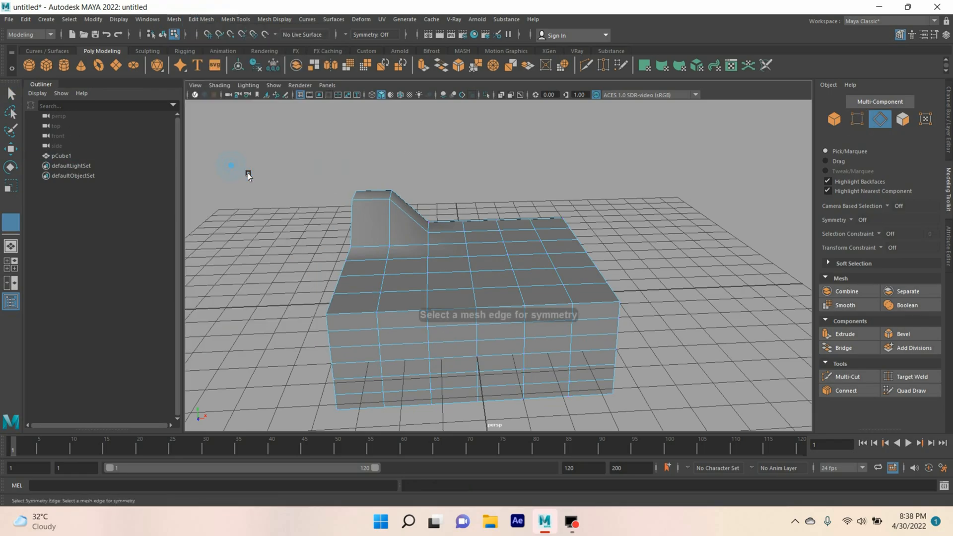
# Pick the box's centre edge as the mirror line, then orbit to inspect both peaks.
pyautogui.click(472, 290)
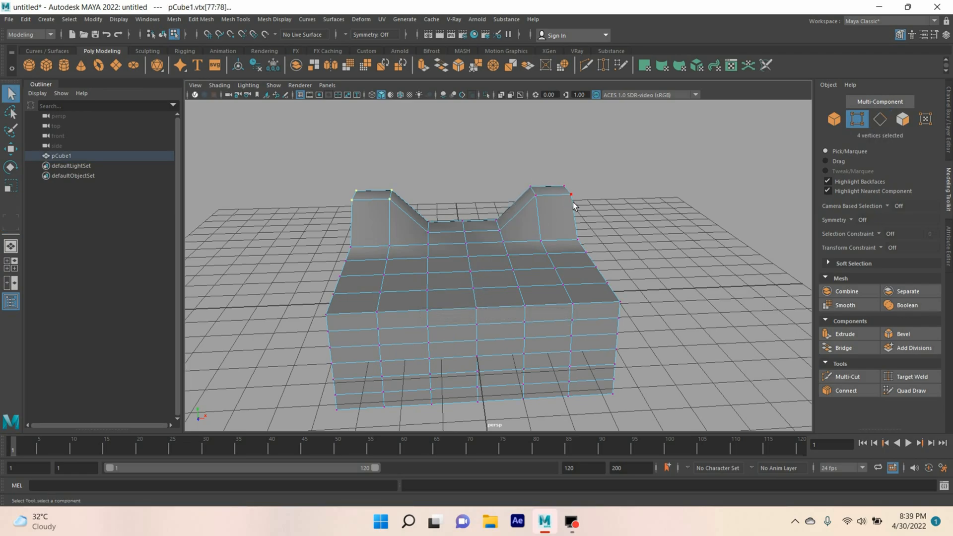
pyautogui.moveTo(574, 207); pyautogui.dragTo(593, 219)
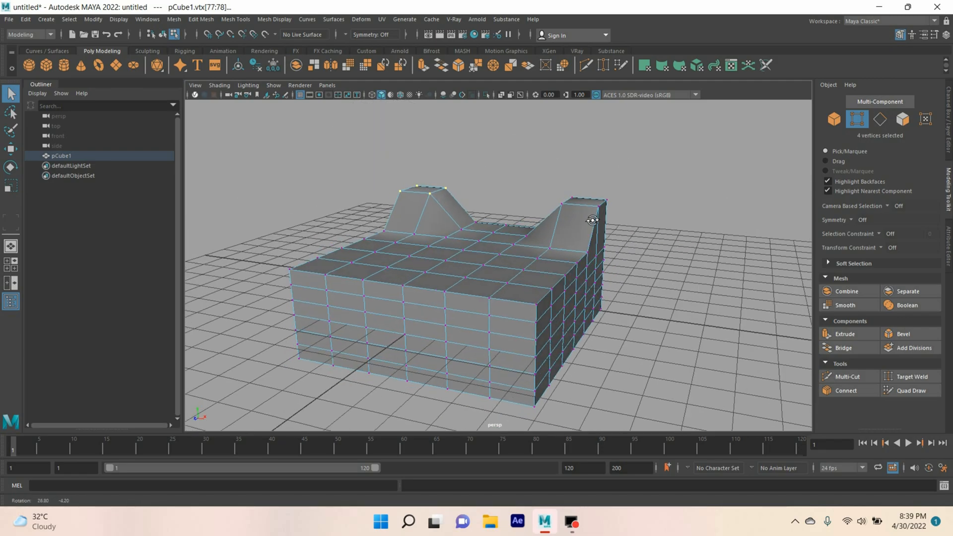
pyautogui.moveTo(592, 220); pyautogui.dragTo(585, 228)
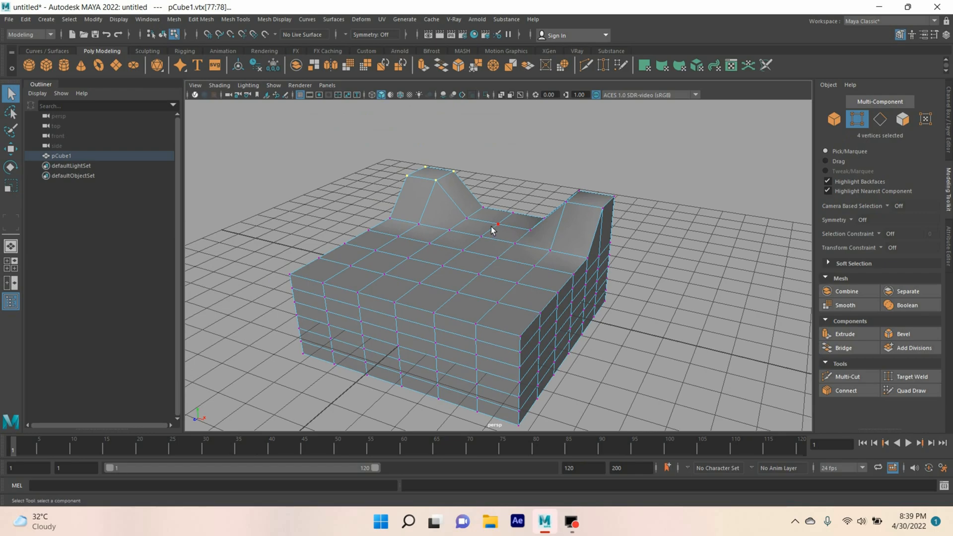
pyautogui.moveTo(428, 197)
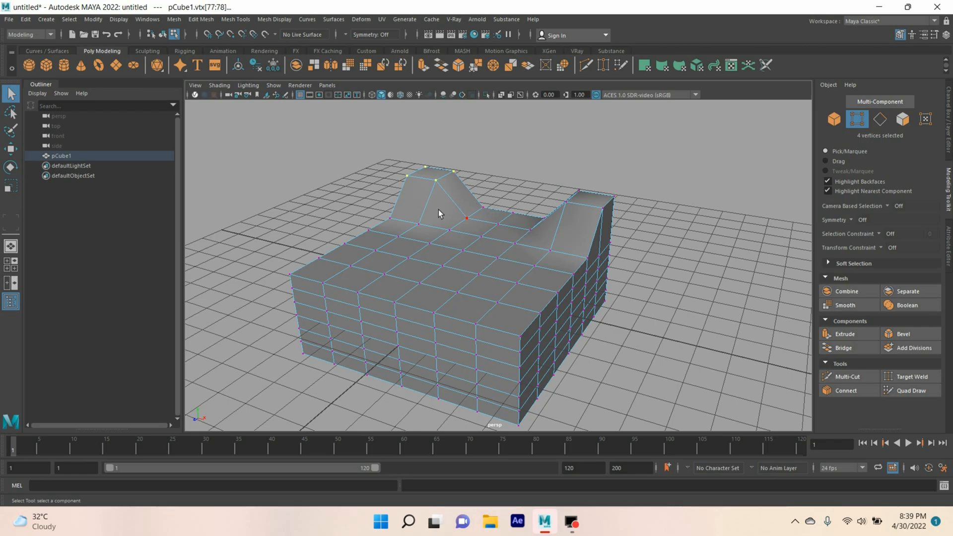
pyautogui.moveTo(452, 214)
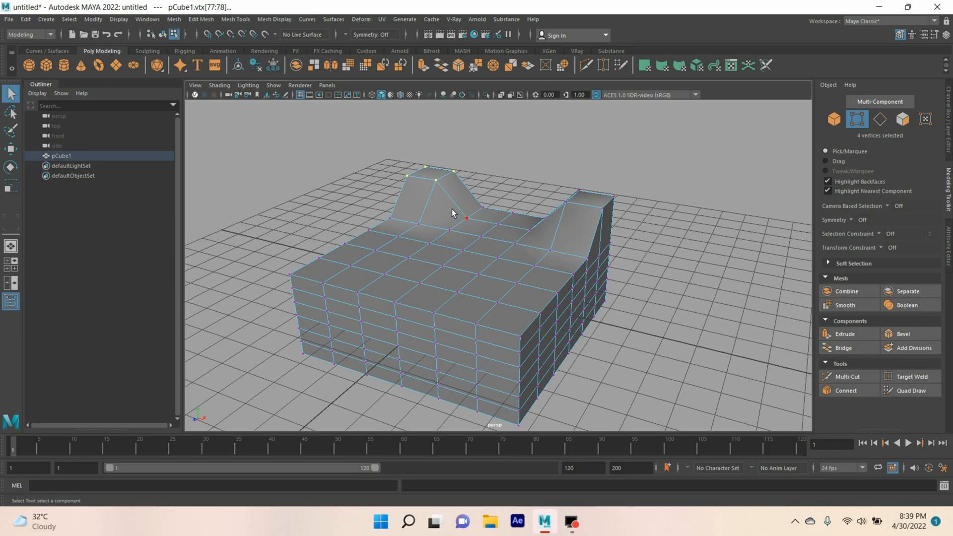